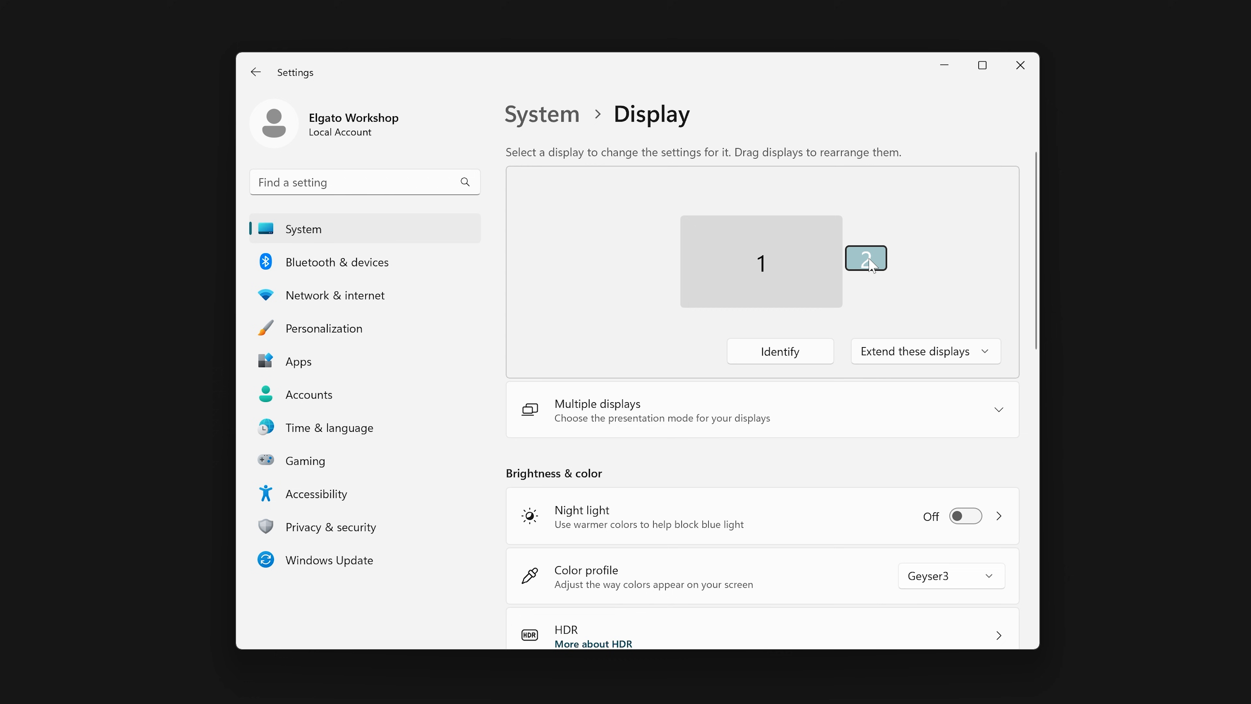
Move the display 2 tile against display 1's right edge, near its top, in extend mode
left_click(866, 258)
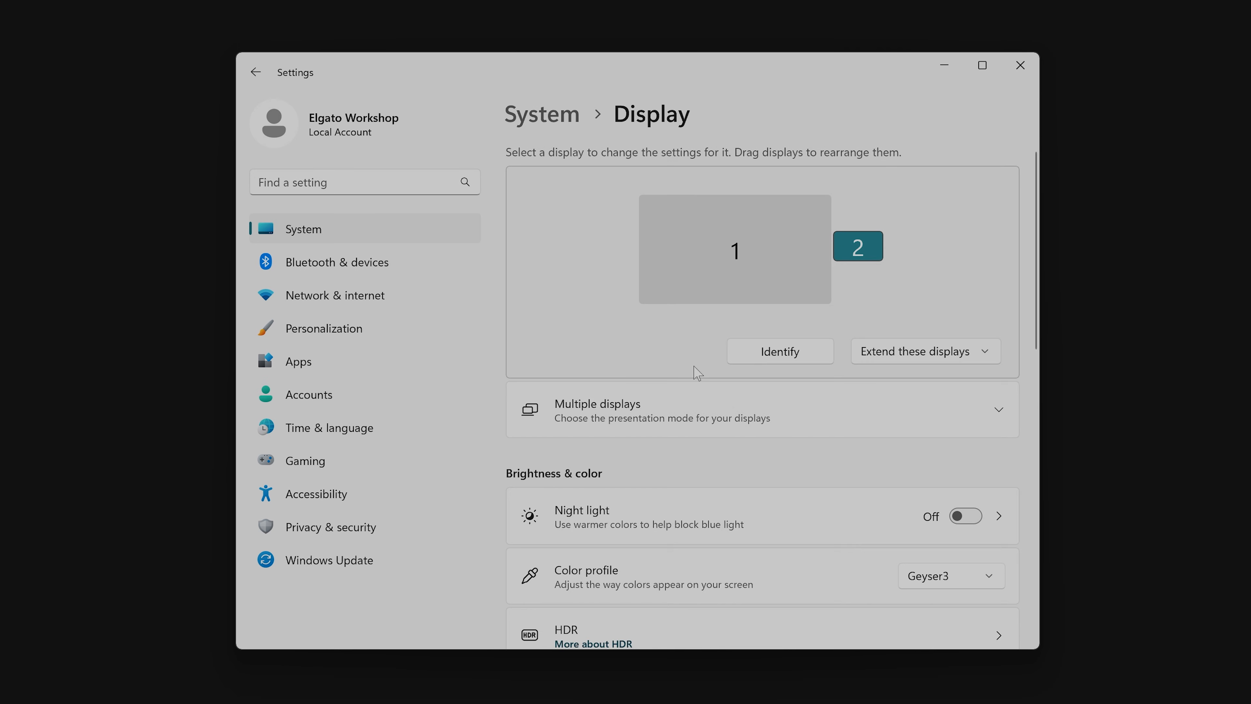